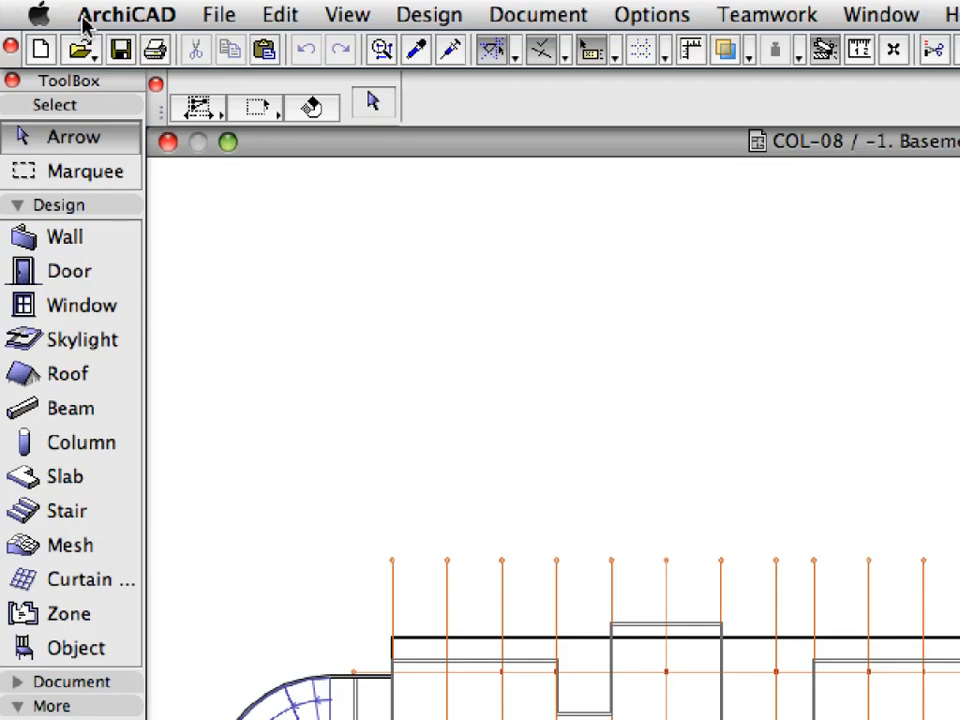
- Open the File menu to reach the Merge command
left_click(218, 14)
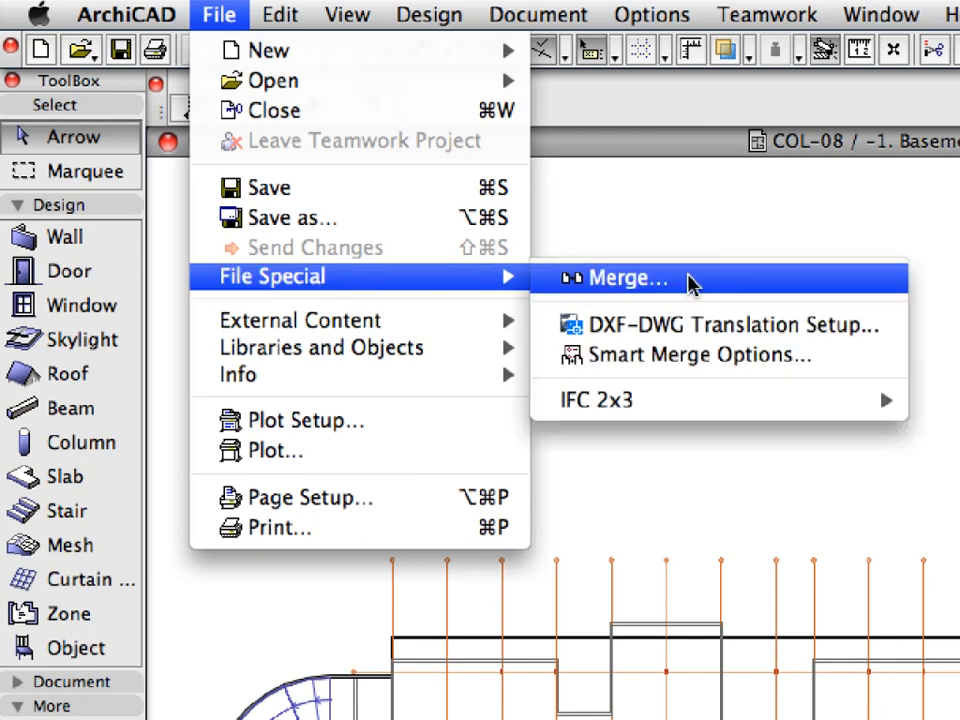
mouse_move(723, 288)
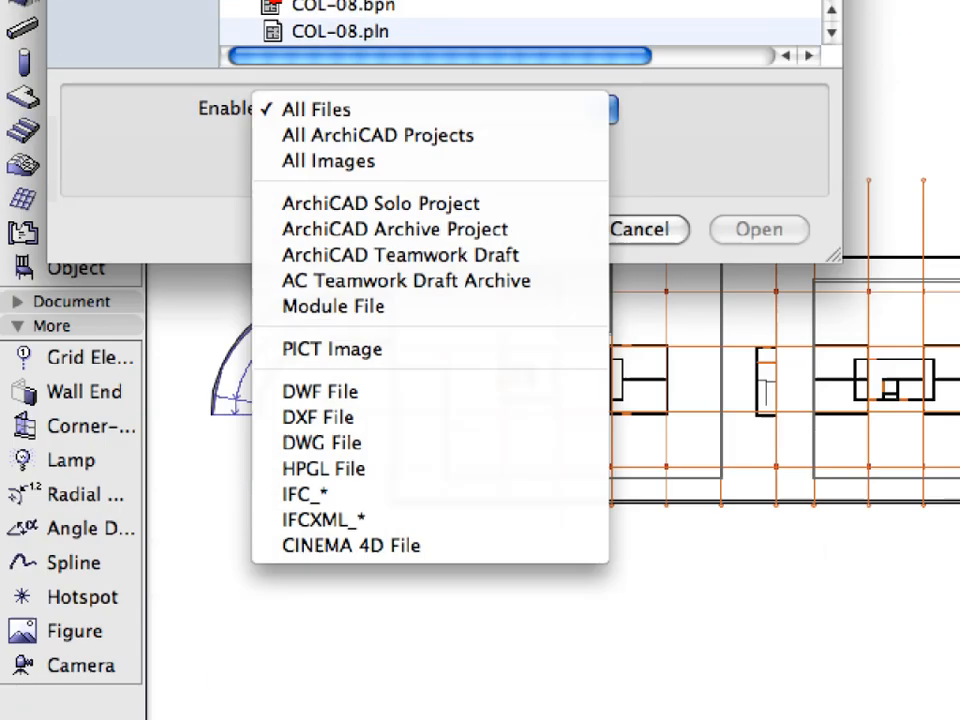
mouse_move(487, 487)
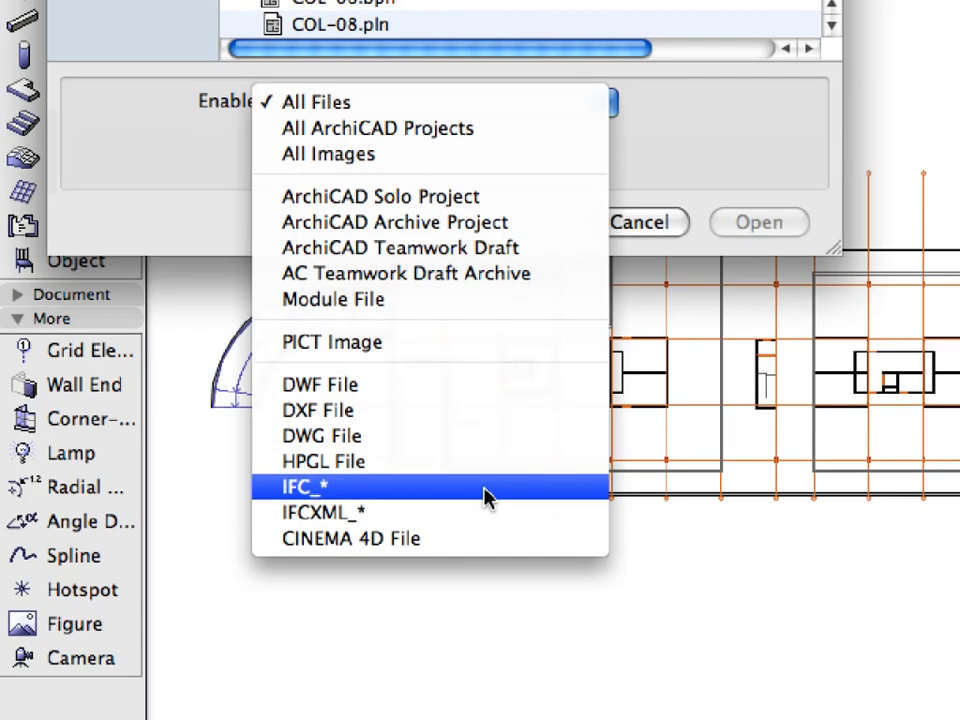
- Filter to IFC files and open 'COL-08-05-02-Revit Structural Model.ifc' for merging
left_click(303, 487)
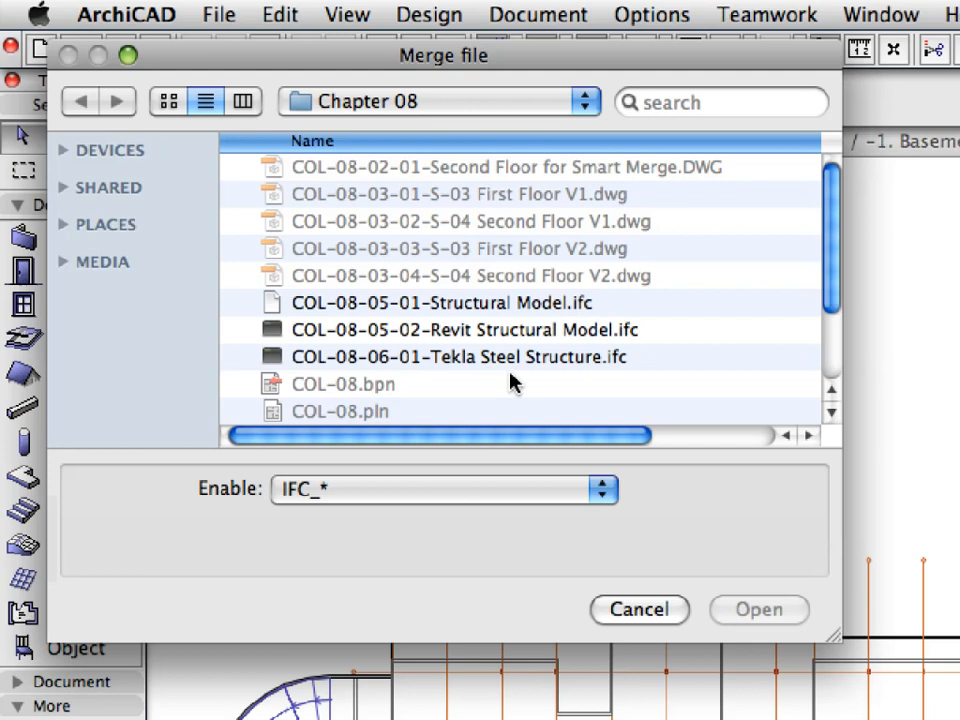
left_click(465, 330)
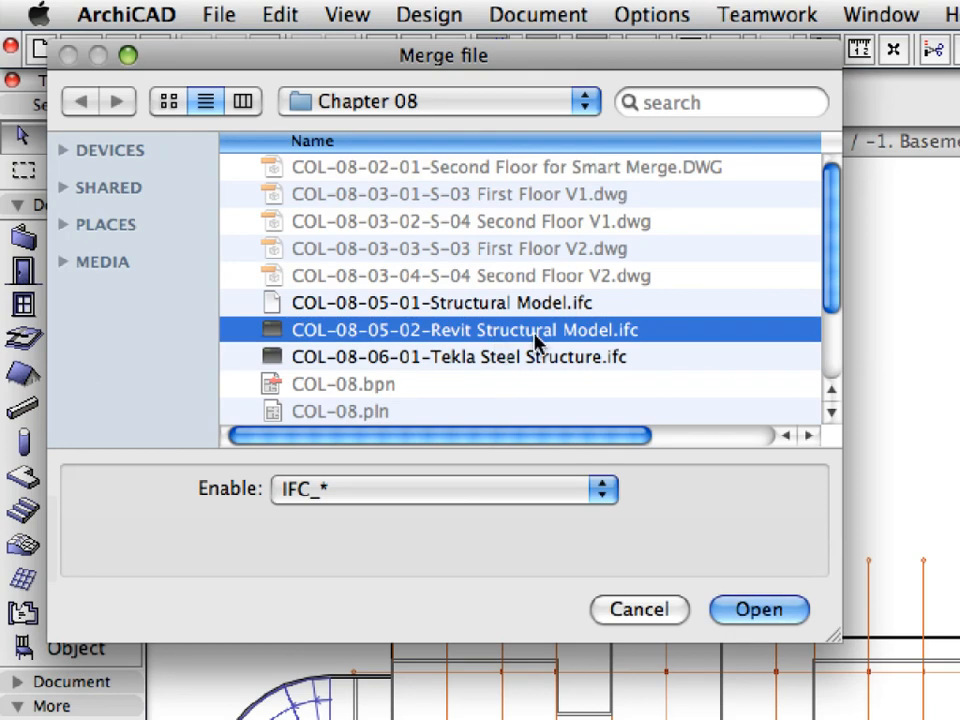
mouse_move(683, 343)
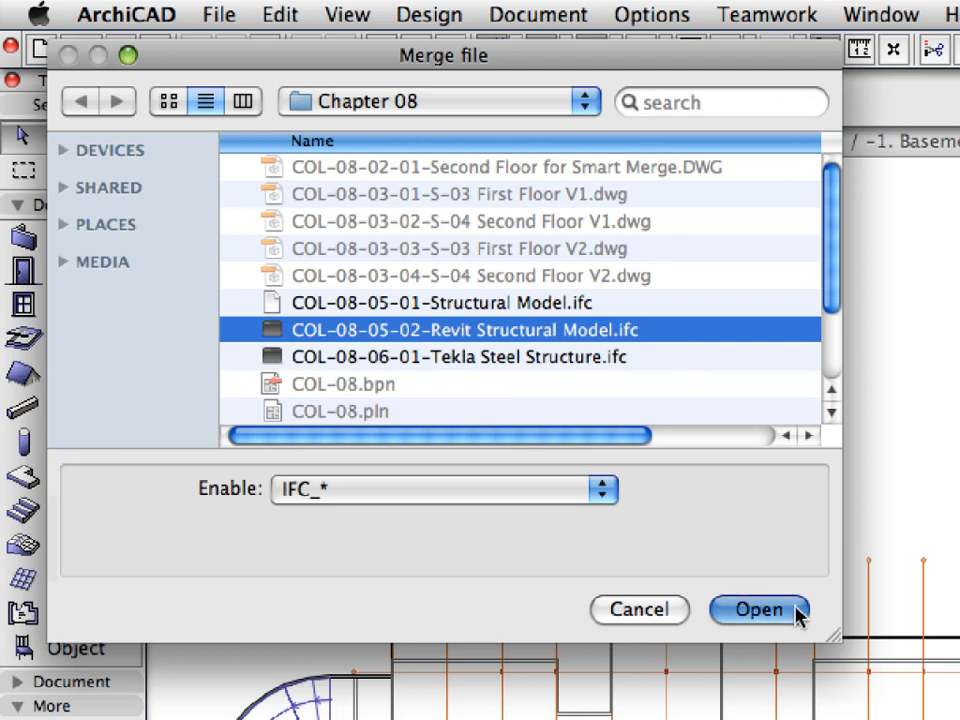
left_click(758, 610)
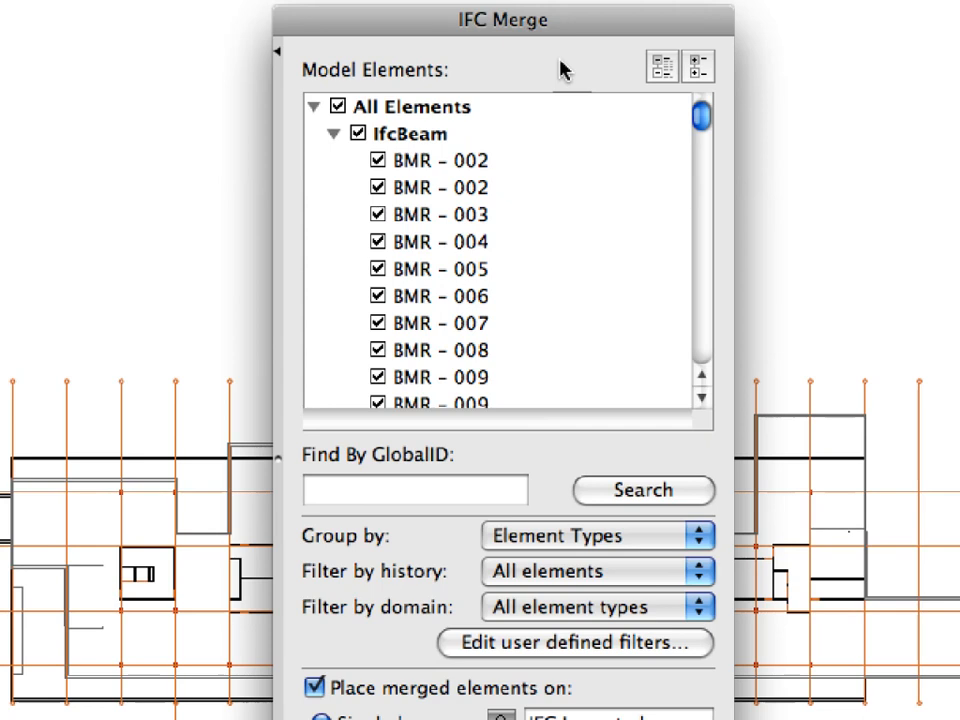
mouse_move(597, 258)
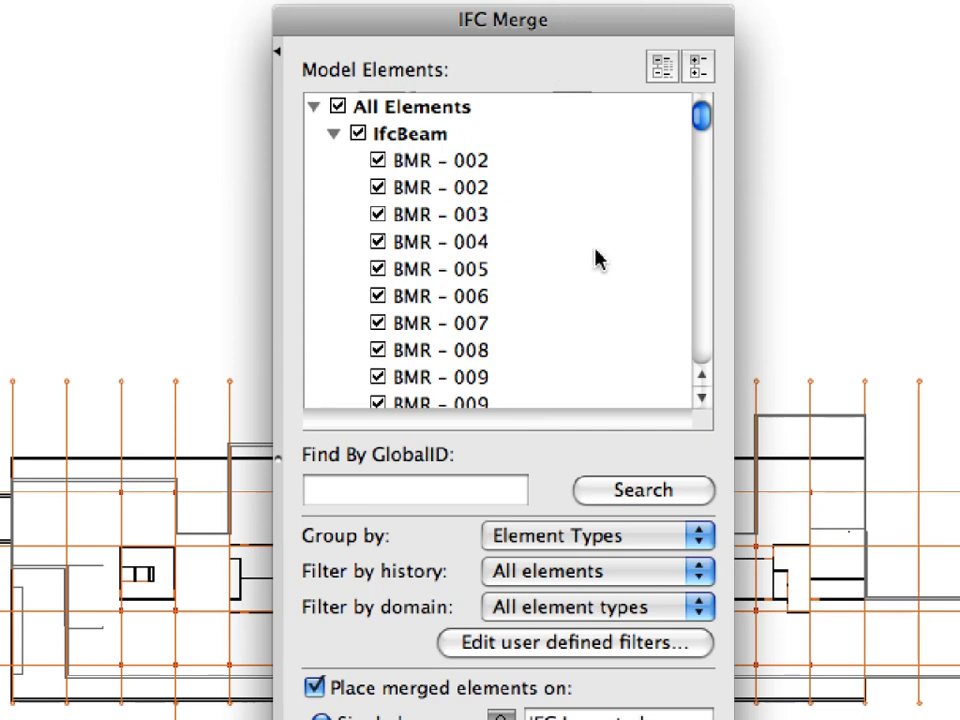
- Collapse the IfcBeam and IfcWall branches of the Model Elements tree
left_click(335, 133)
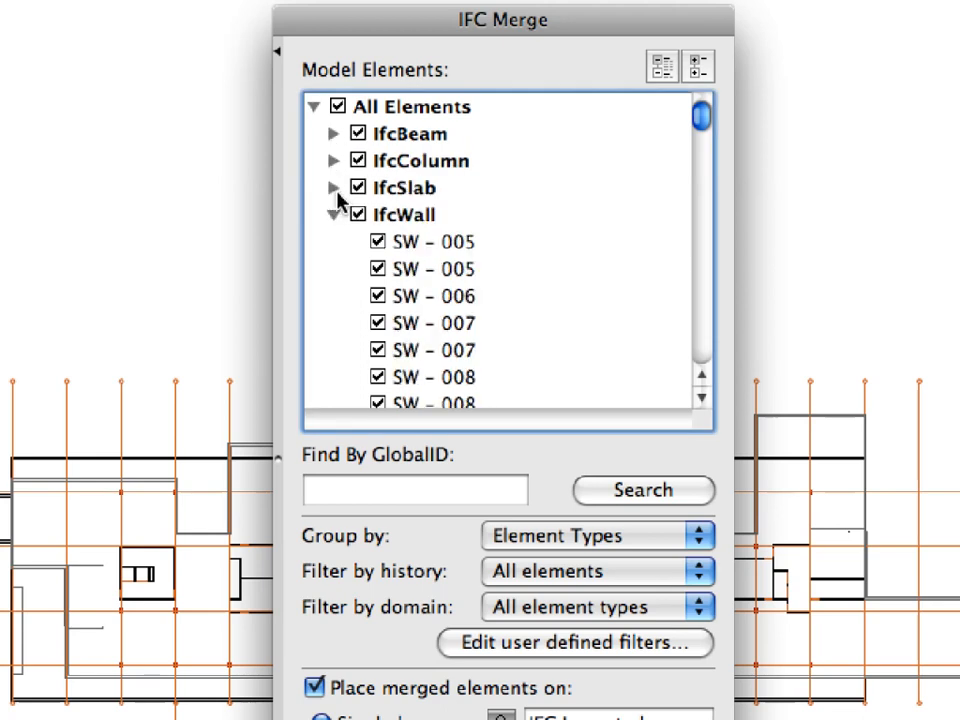
left_click(336, 214)
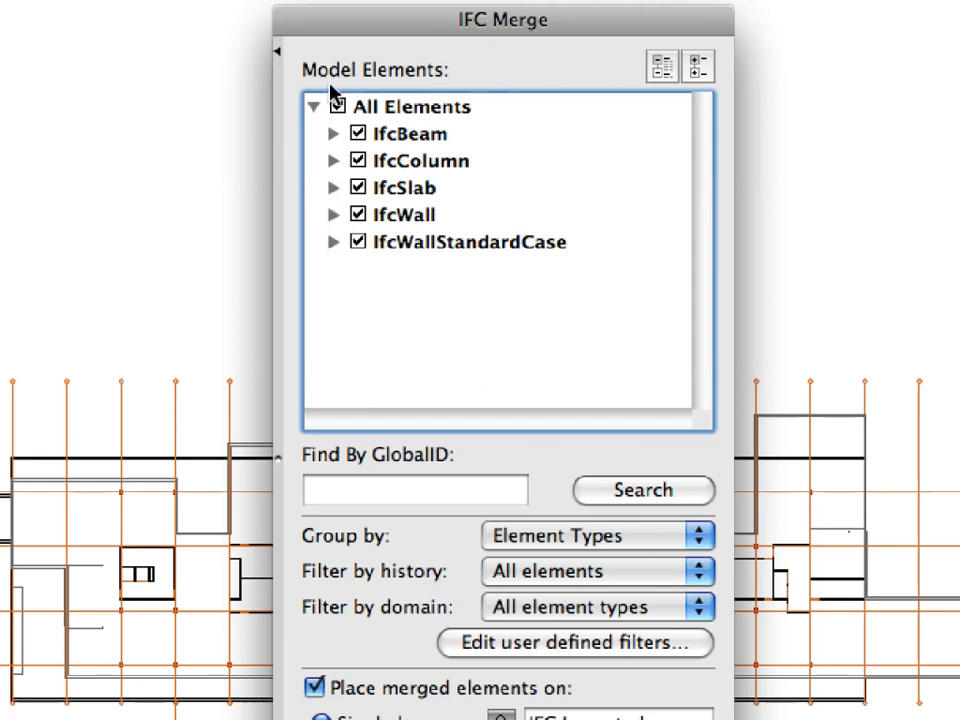
mouse_move(480, 258)
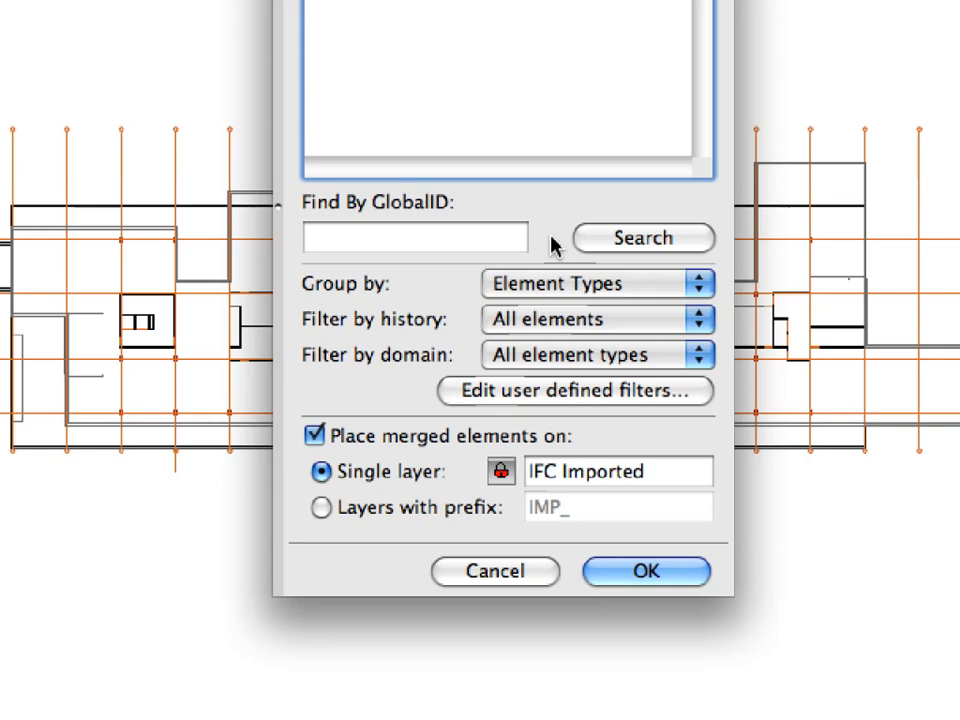
mouse_move(650, 290)
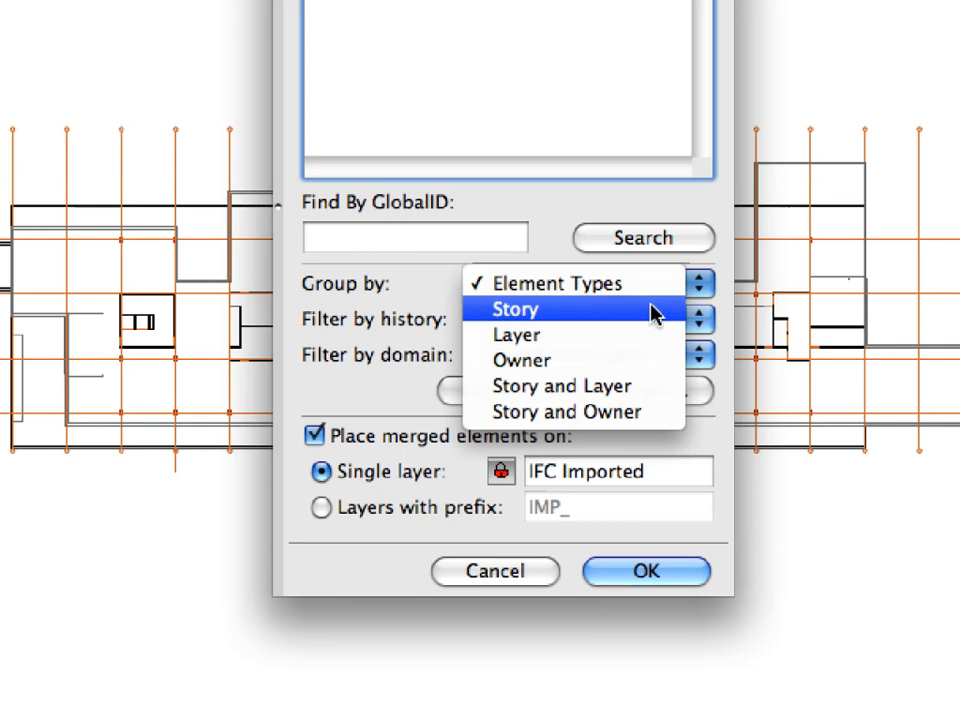
- Group incoming elements by Story and collapse the Roof beam list
left_click(559, 282)
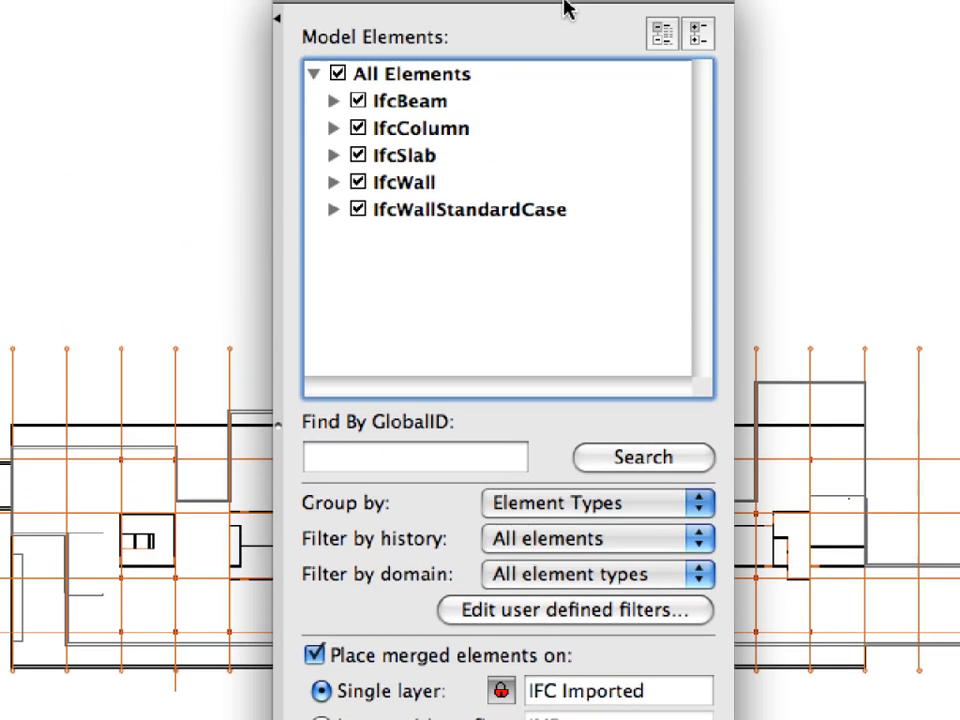
left_click(597, 503)
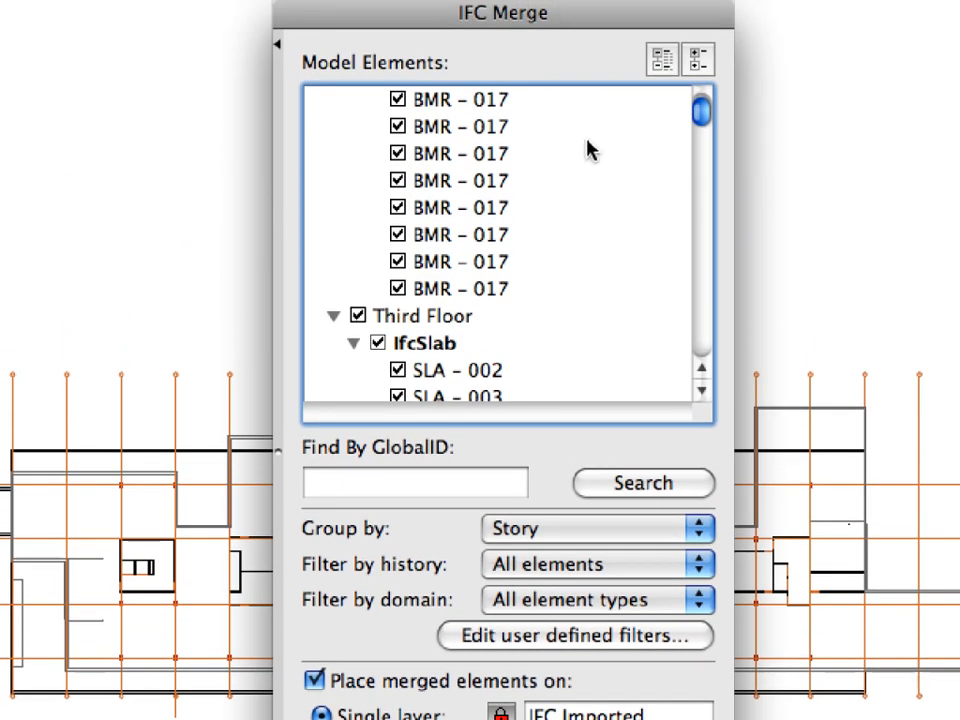
scroll("up", 3)
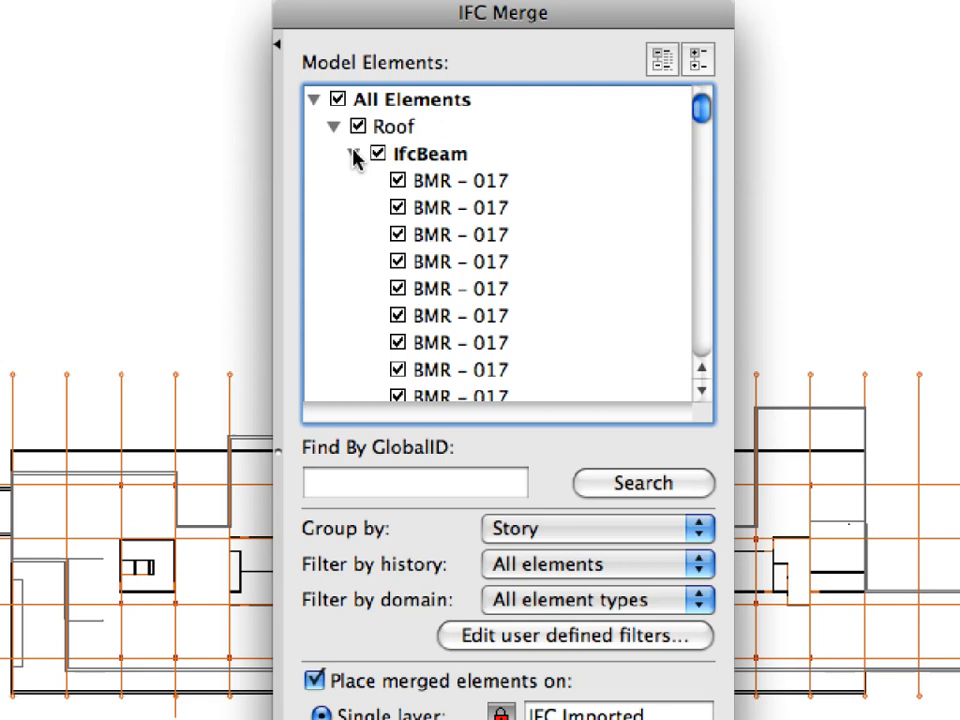
left_click(335, 131)
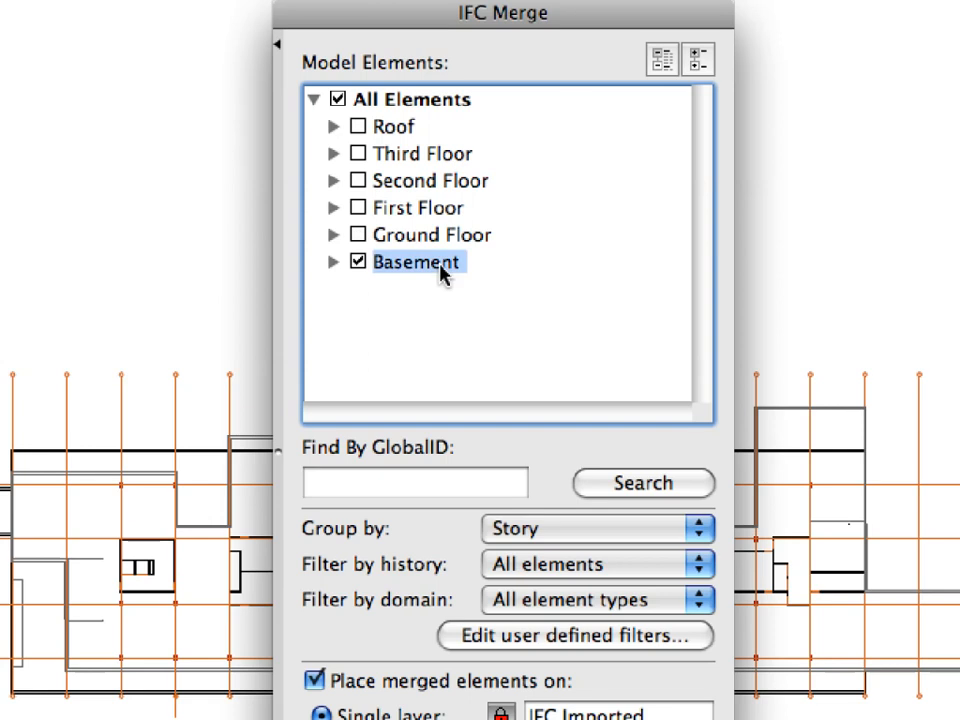
- Under Basement, uncheck beams, slabs, walls and standard walls, keeping IfcColumn
left_click(333, 262)
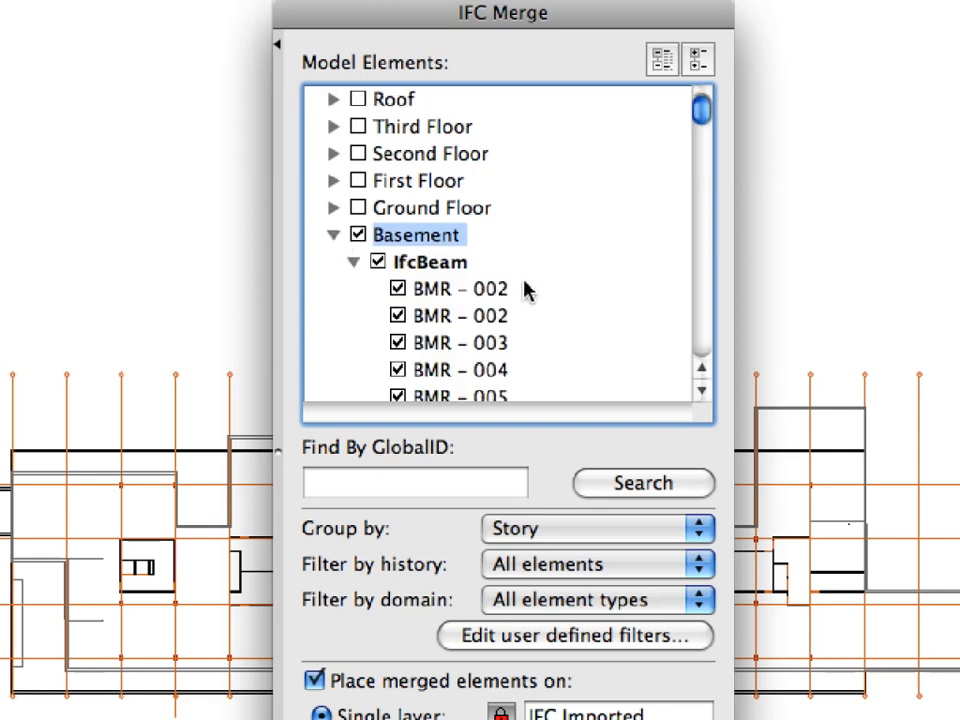
left_click(354, 261)
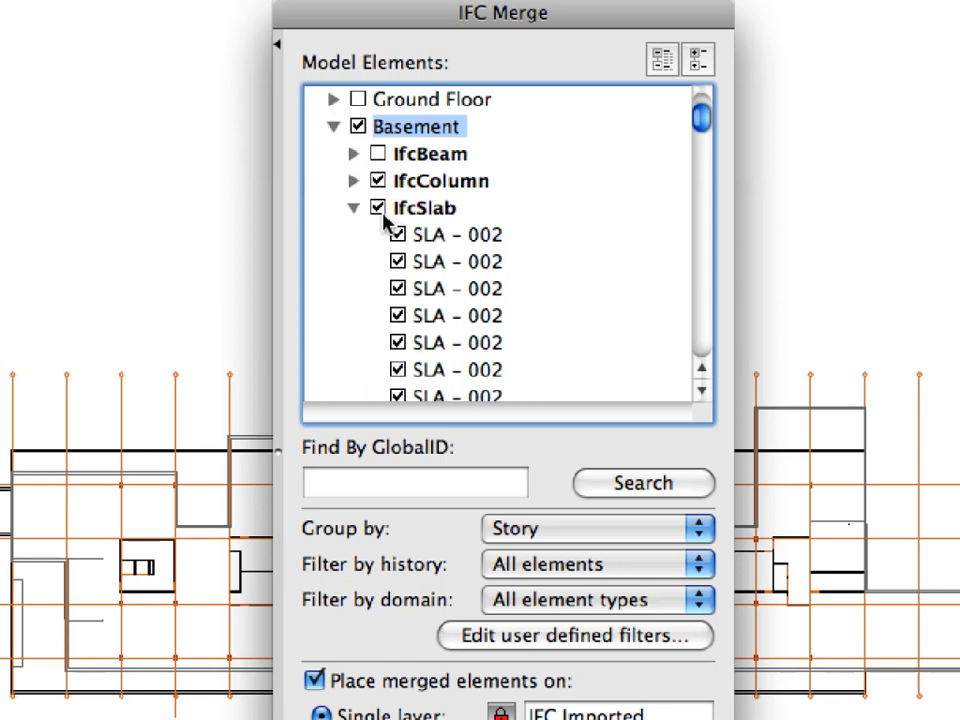
left_click(355, 207)
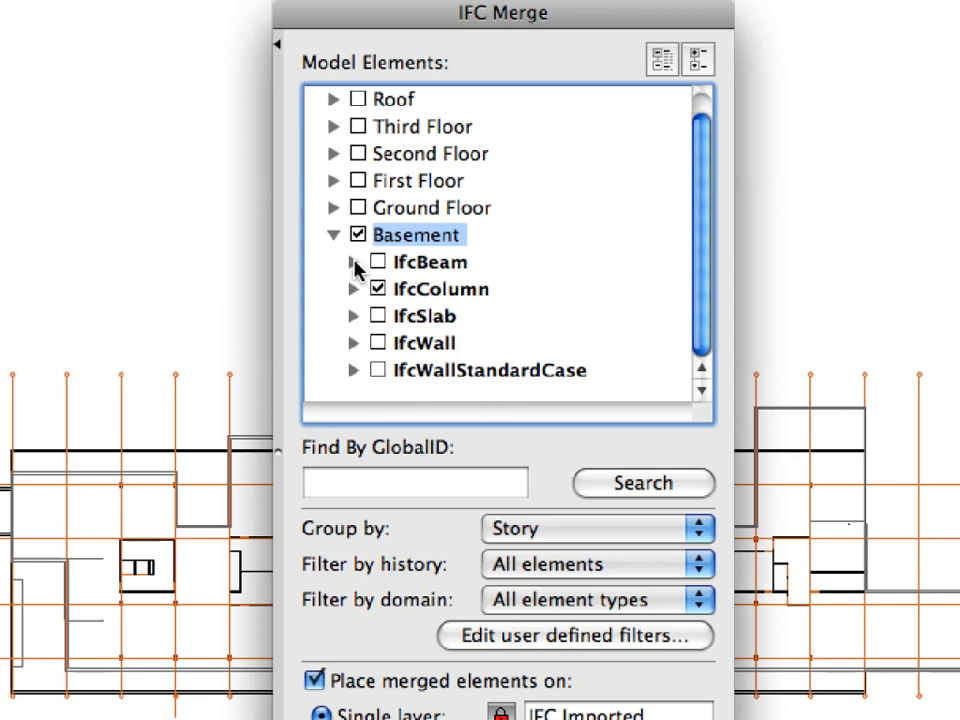
left_click(442, 288)
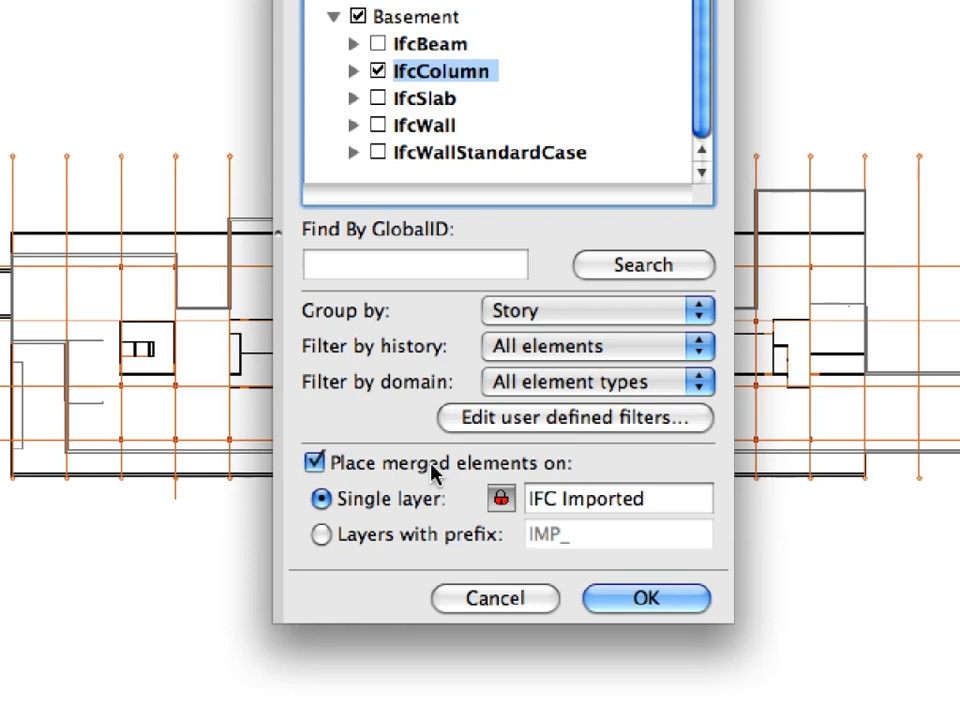
mouse_move(555, 482)
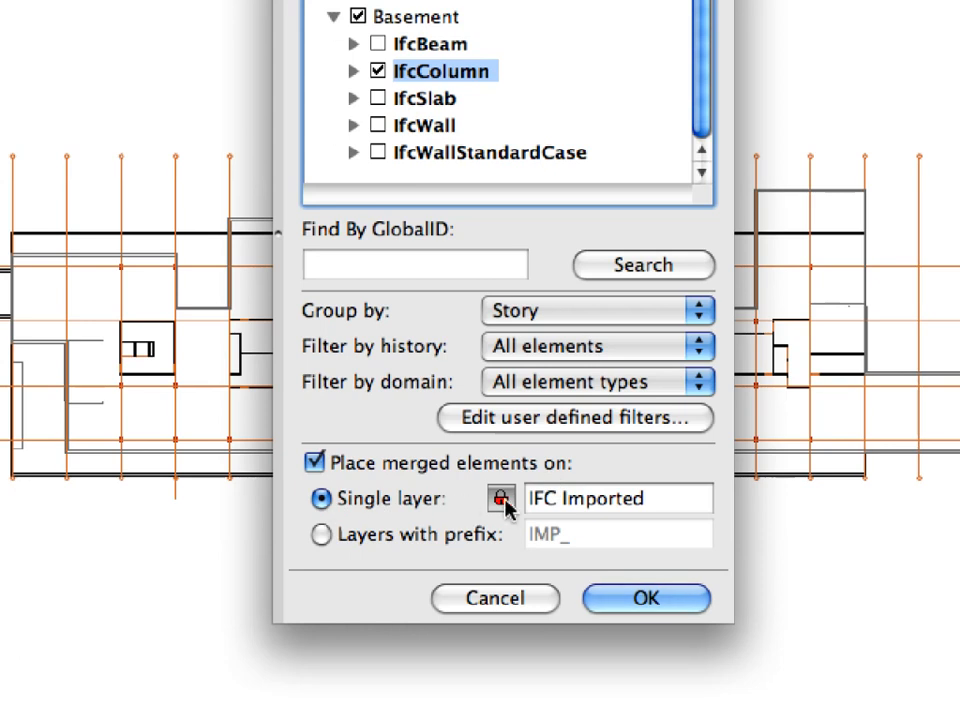
- Set the single layer name to 'IFC Revit Model' and confirm the merge
left_click(617, 498)
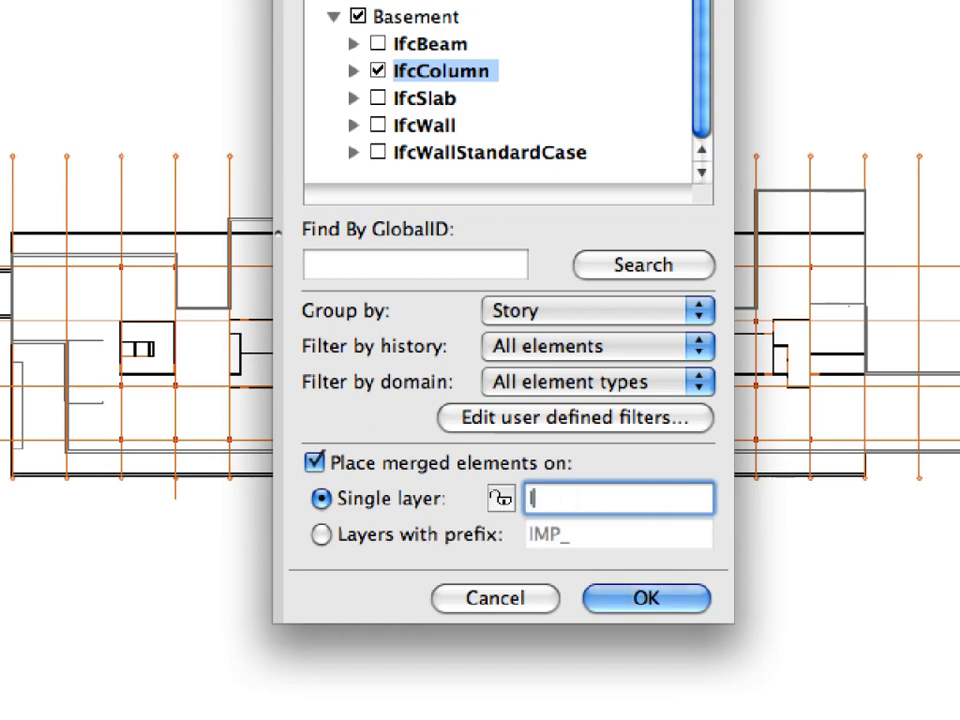
type("IFC Revit Model")
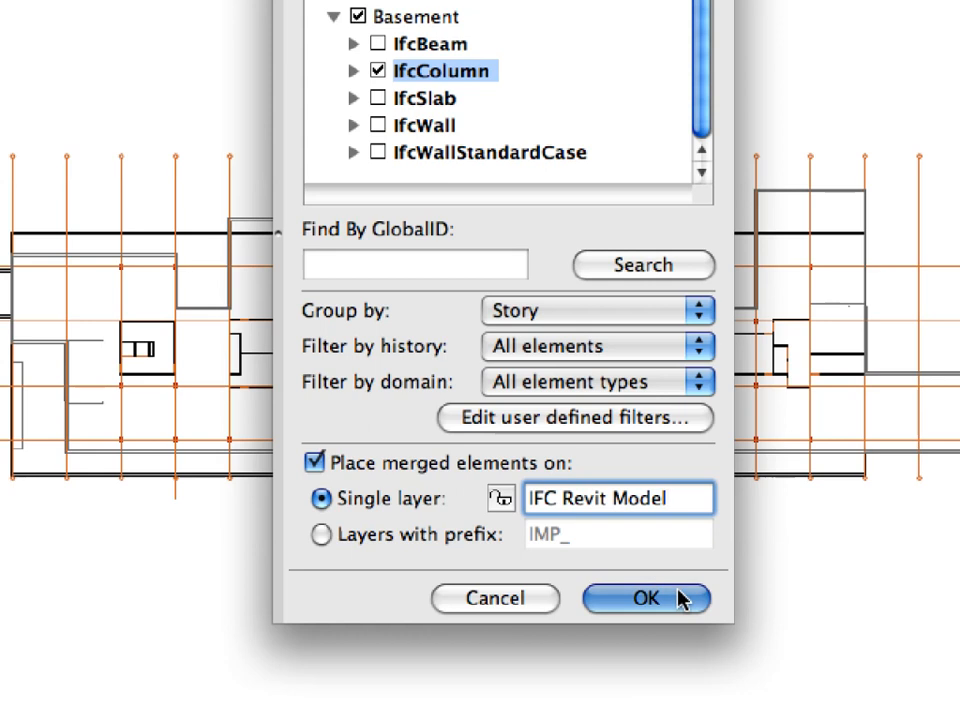
left_click(645, 598)
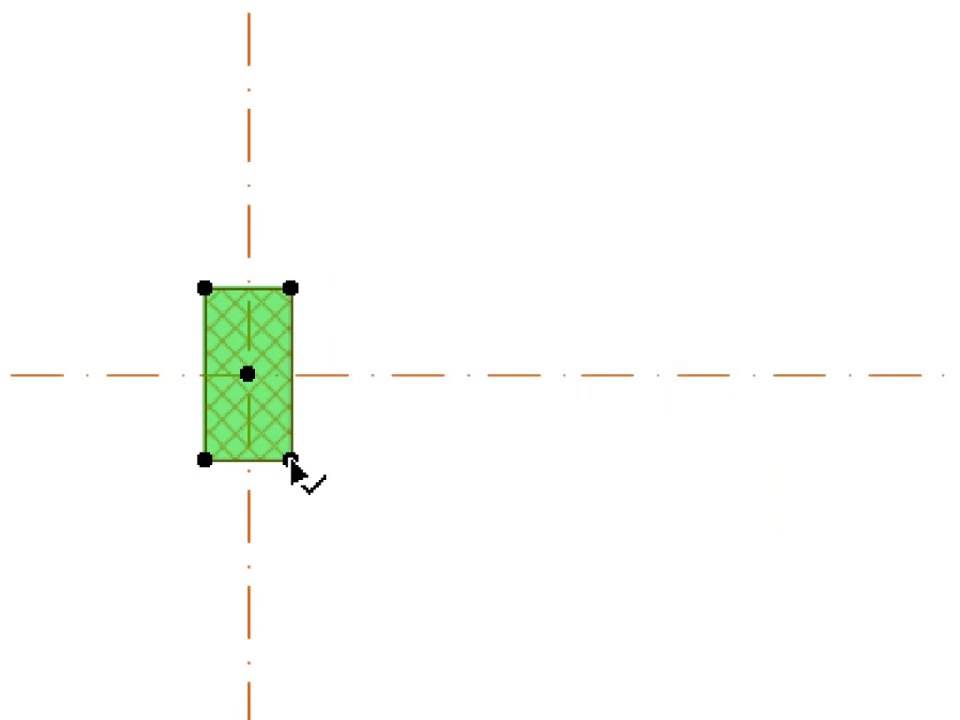
- Select a merged column to confirm it is Concrete Block-2 on layer IFC Revit Model
left_click(247, 372)
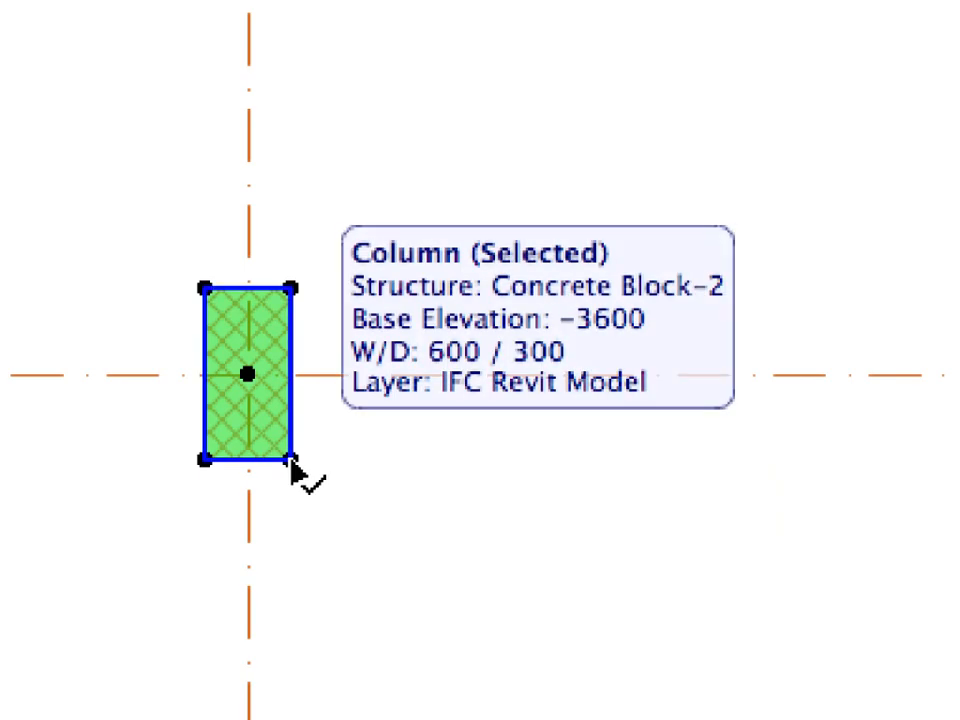